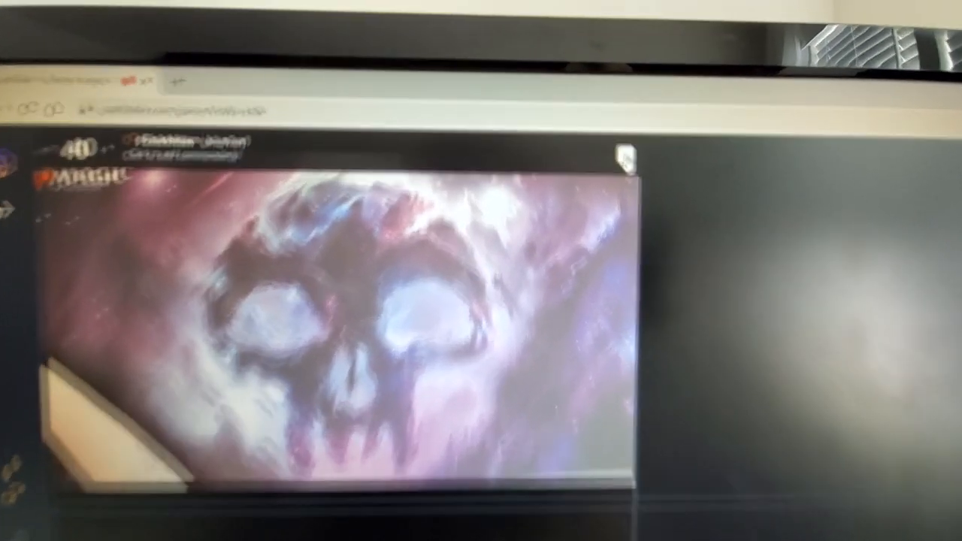
Reveal the player tile's options menu listing Flip Video, Set as Monarch, Eliminated and Reset
{"action": "left_click", "coordinate": [622, 153]}
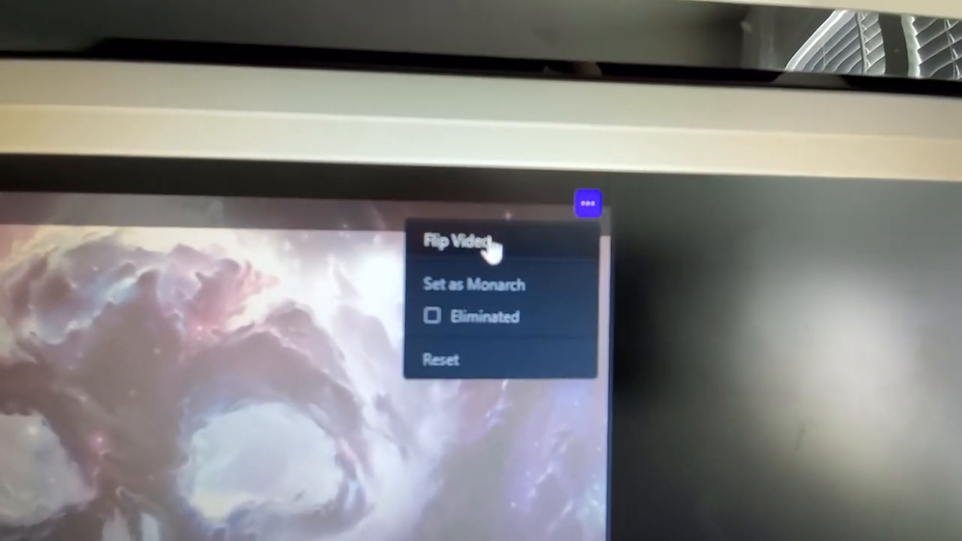